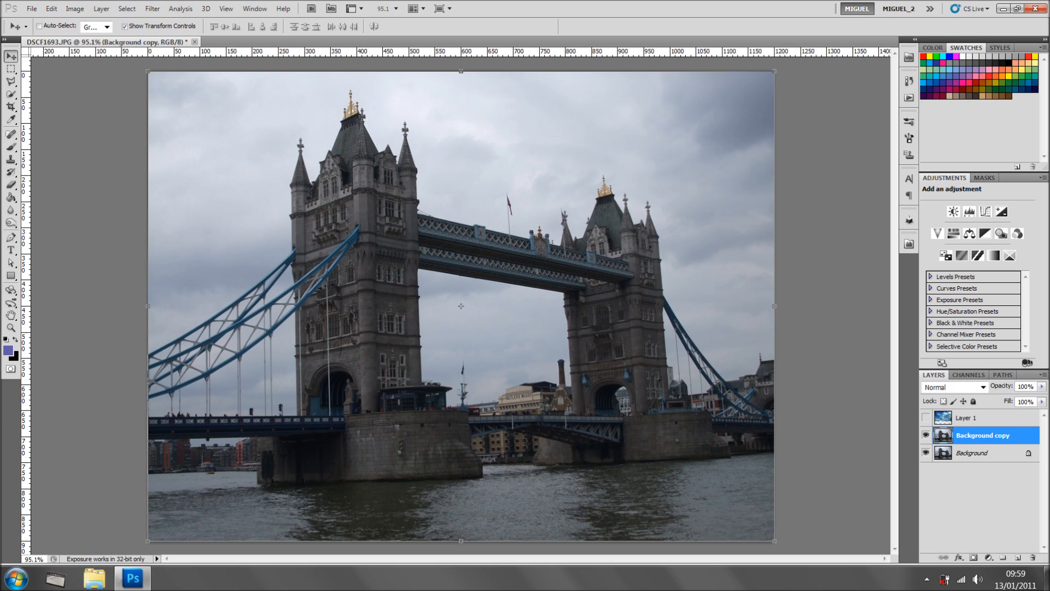
View the Red and Green channels in the Channels panel, then duplicate Red as Red copy
click(969, 374)
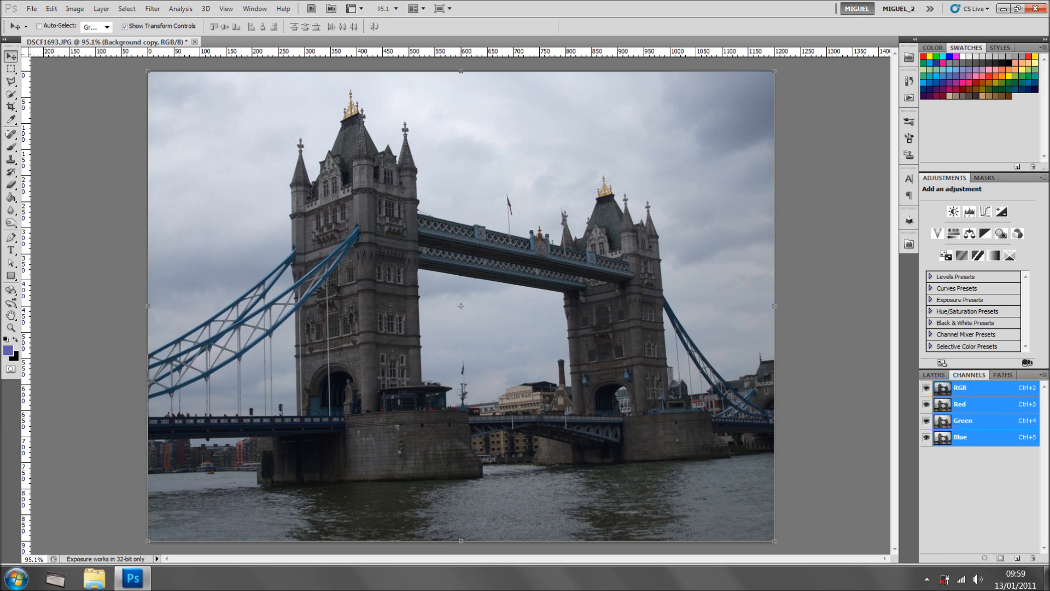
click(959, 404)
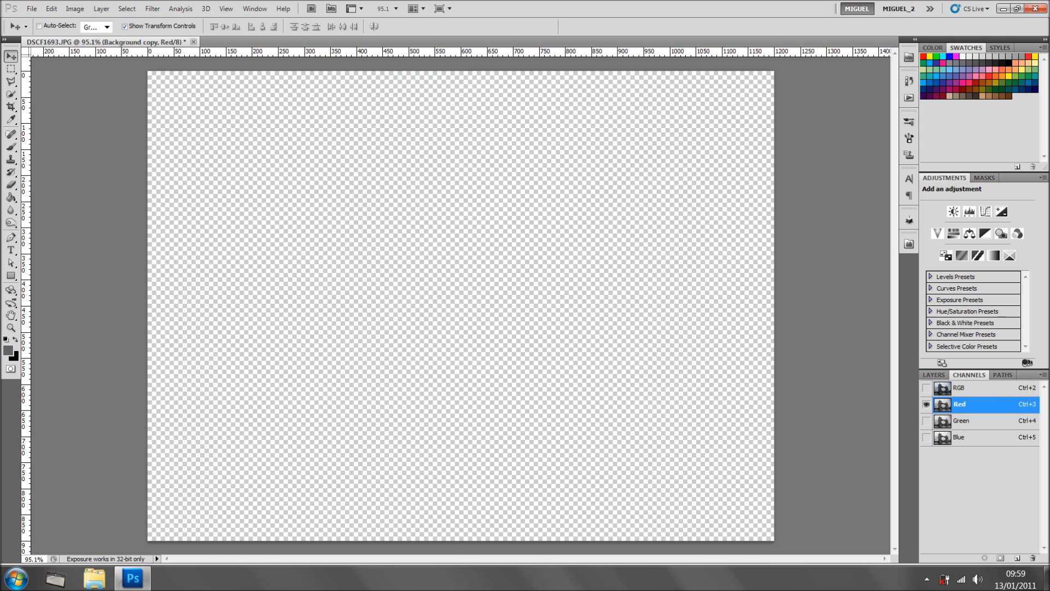
click(961, 420)
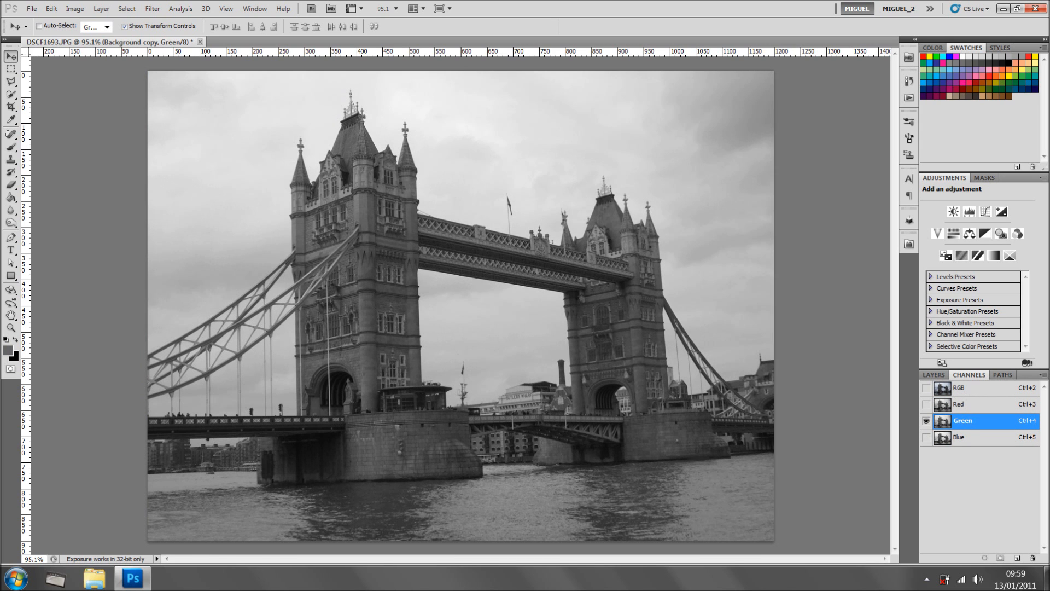
click(959, 404)
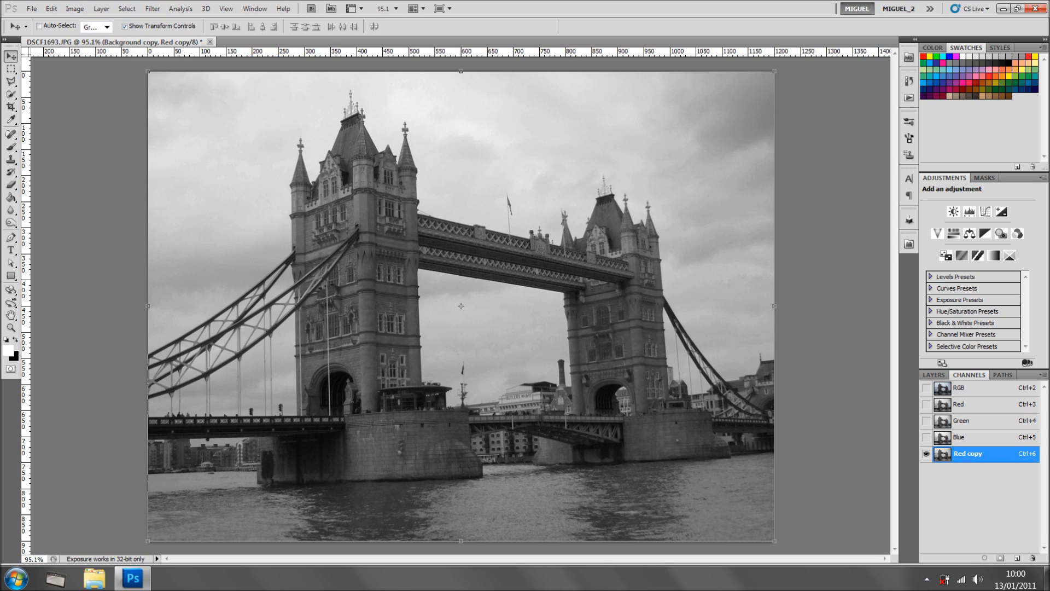
click(75, 8)
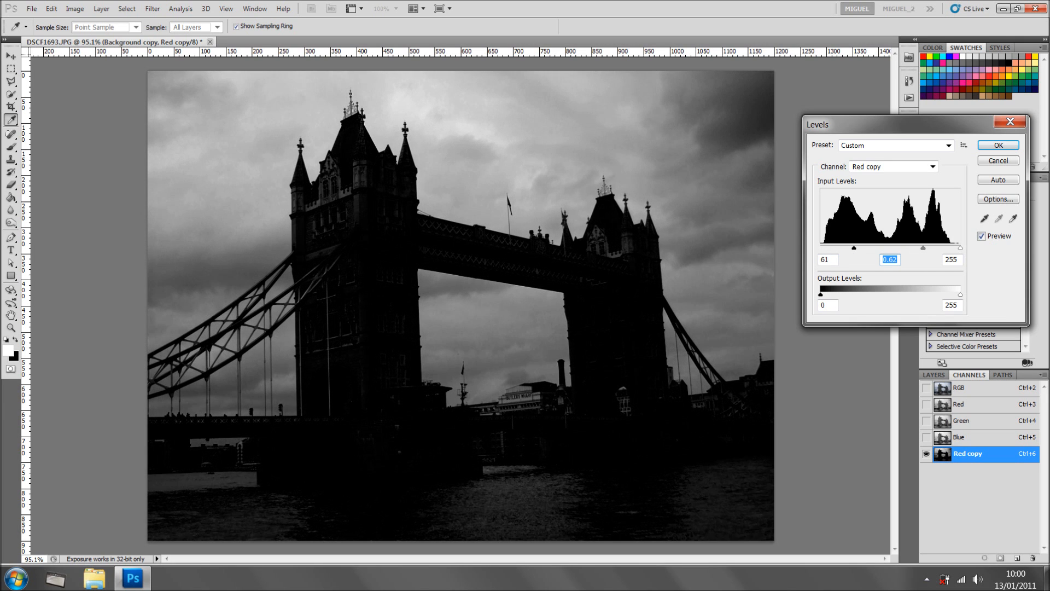
Apply Levels to Red copy with input black 76 and midtones 0.56
text(76)
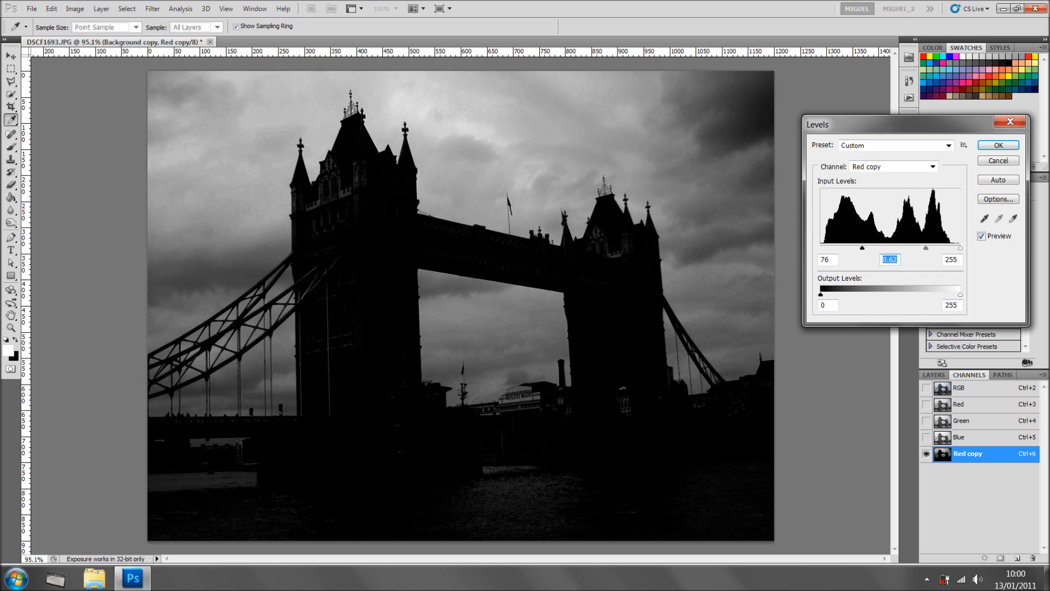
click(827, 259)
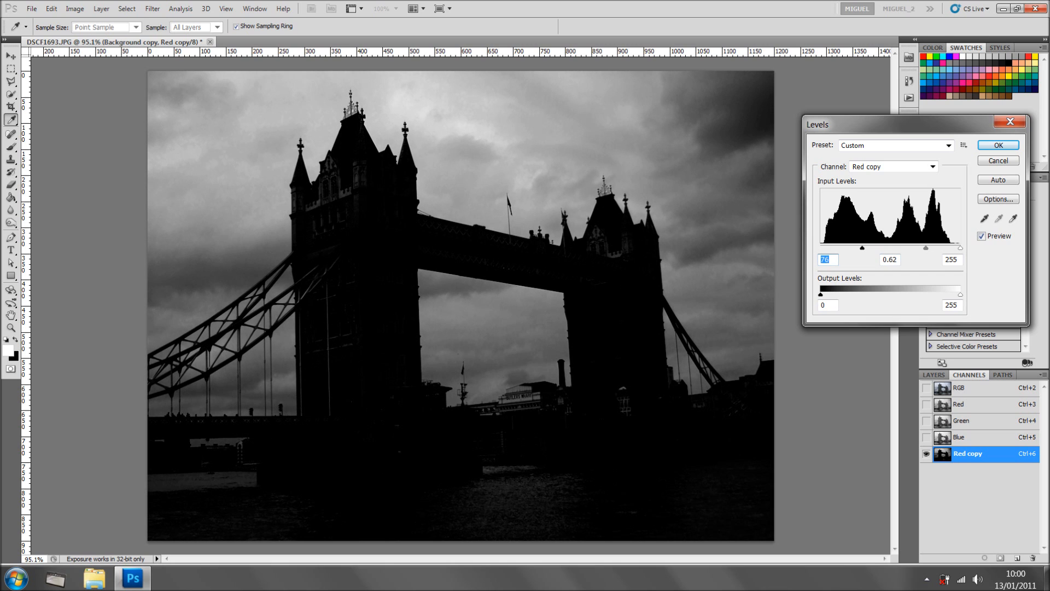
text(0.56)
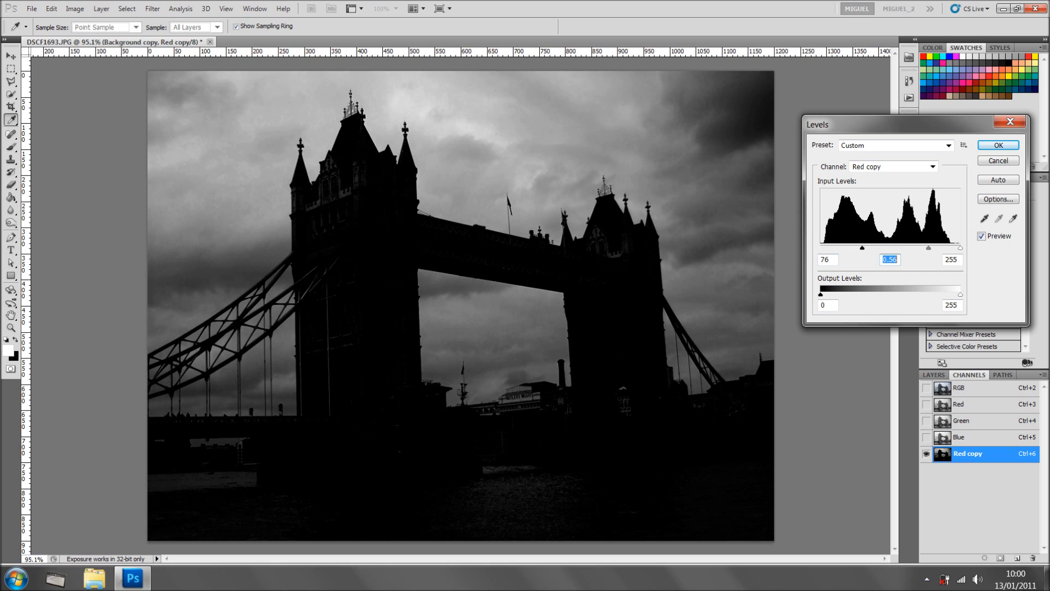
click(997, 145)
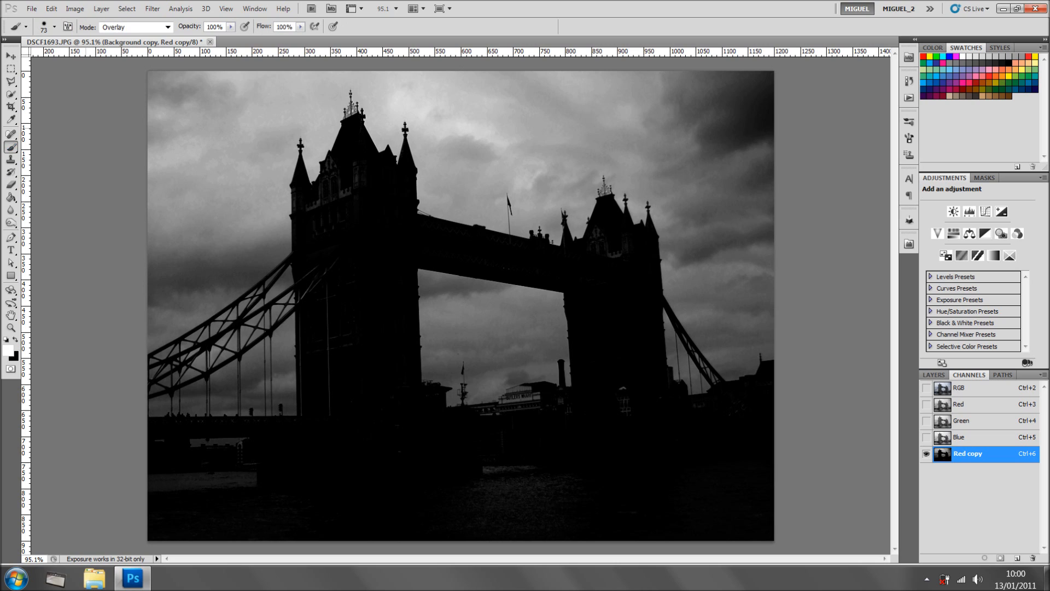
Set the Brush tool's blending mode to Overlay for painting the Red copy channel
click(134, 28)
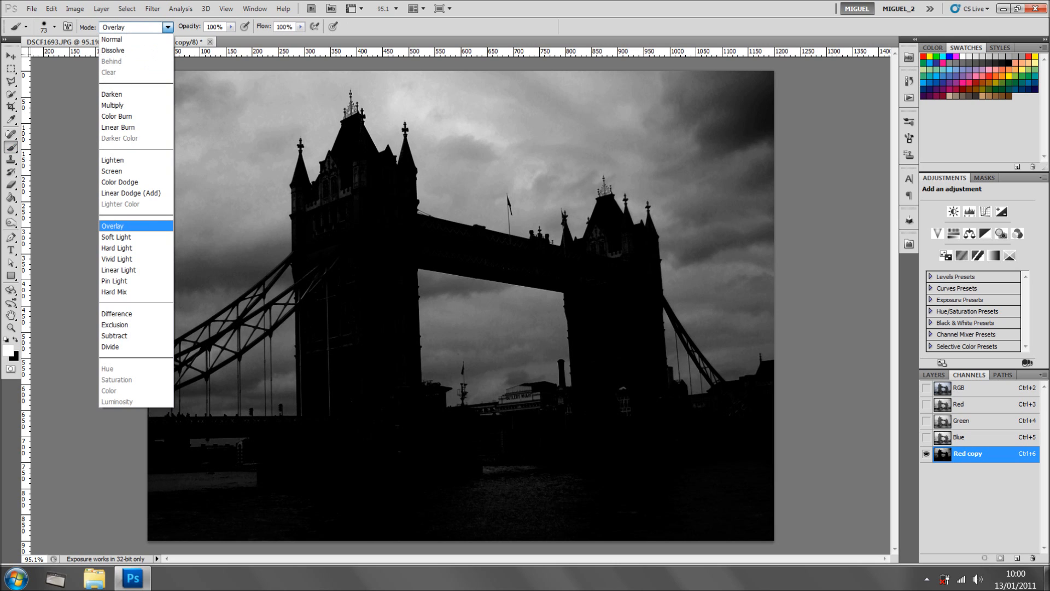
click(113, 226)
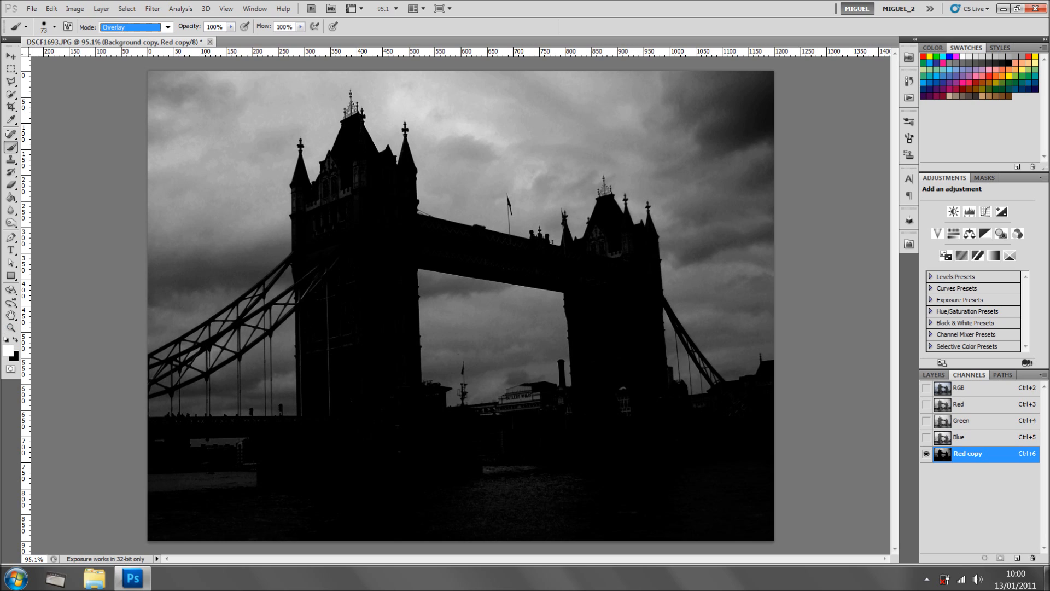
mouse_move(9, 358)
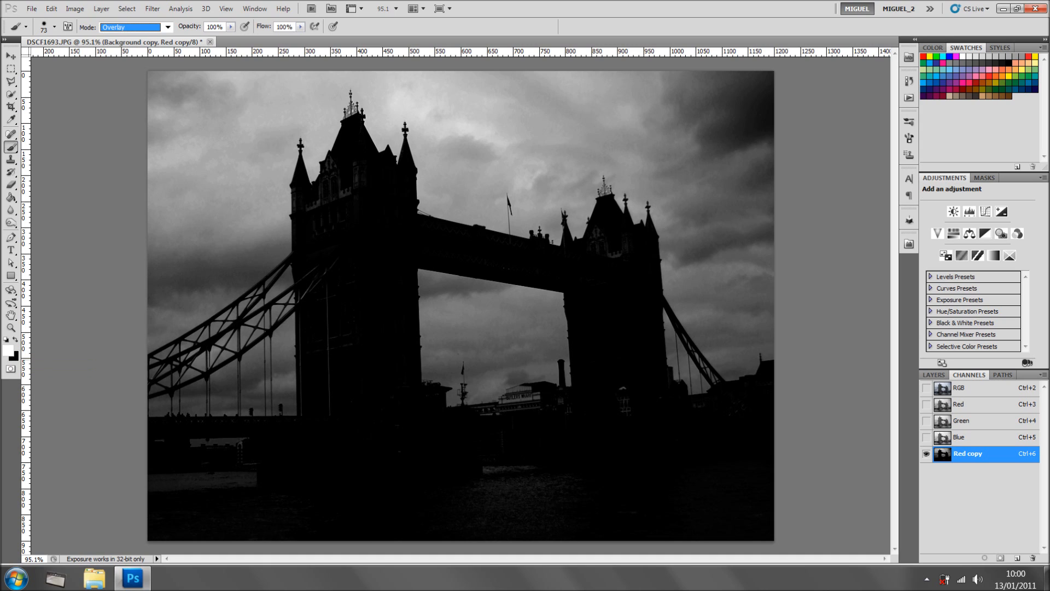
click(183, 248)
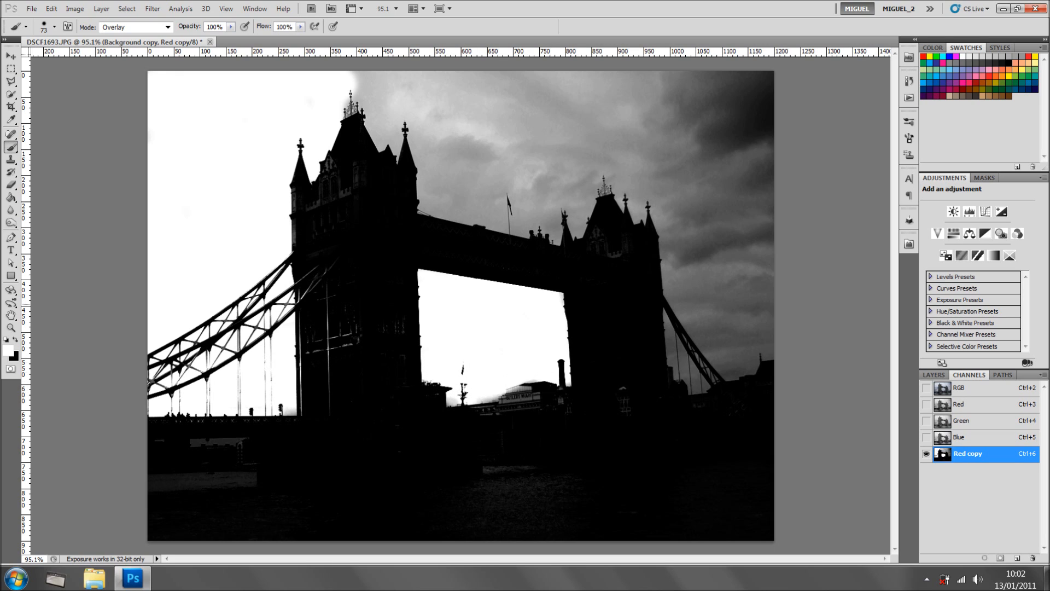
Paint the sky pure white in the Red copy channel, leaving the bridge solid black
drag(361, 110, 499, 110)
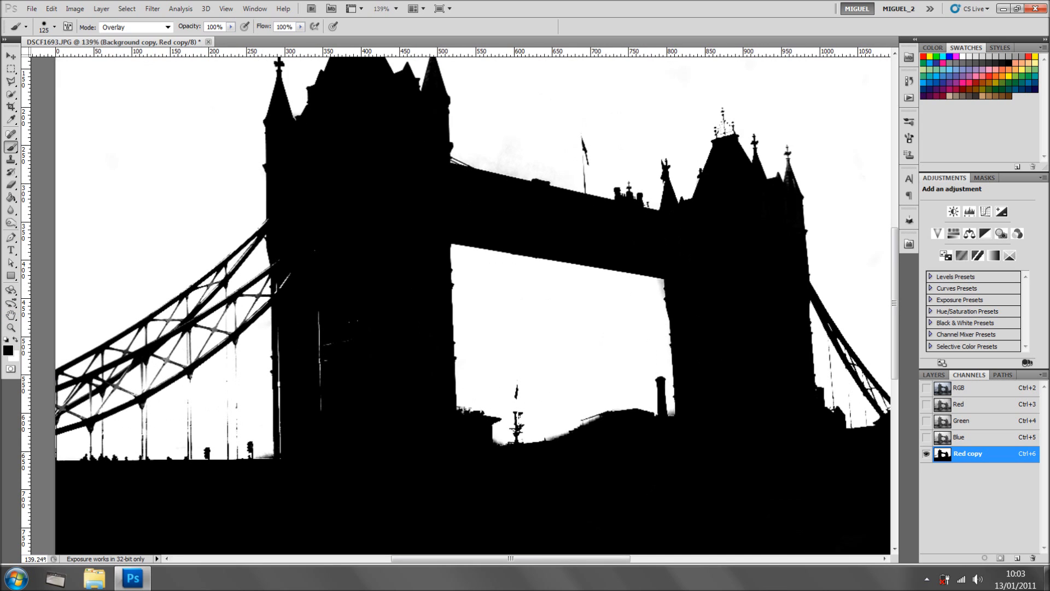
click(131, 27)
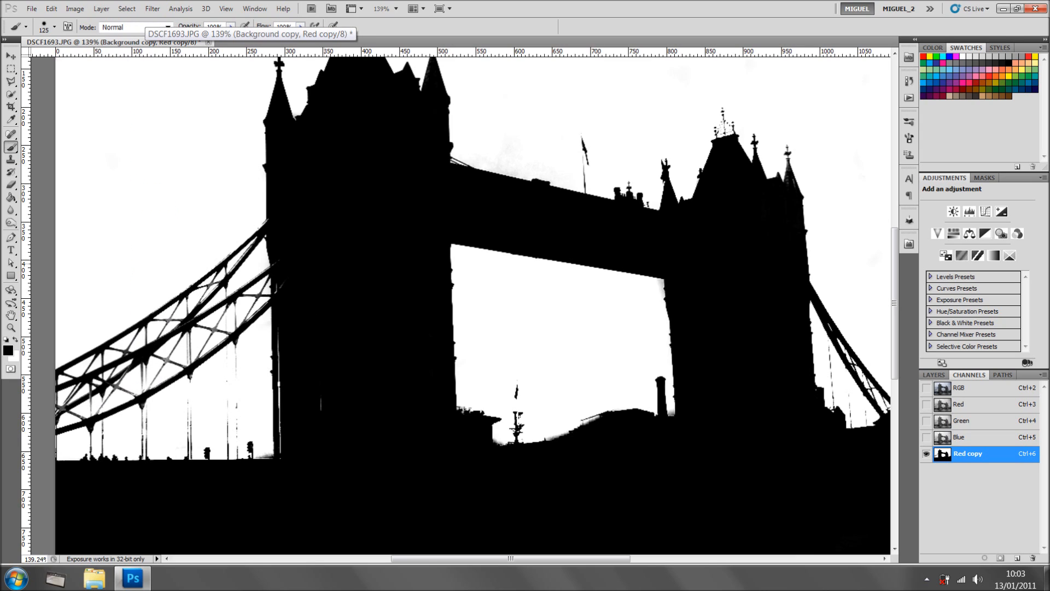
click(54, 27)
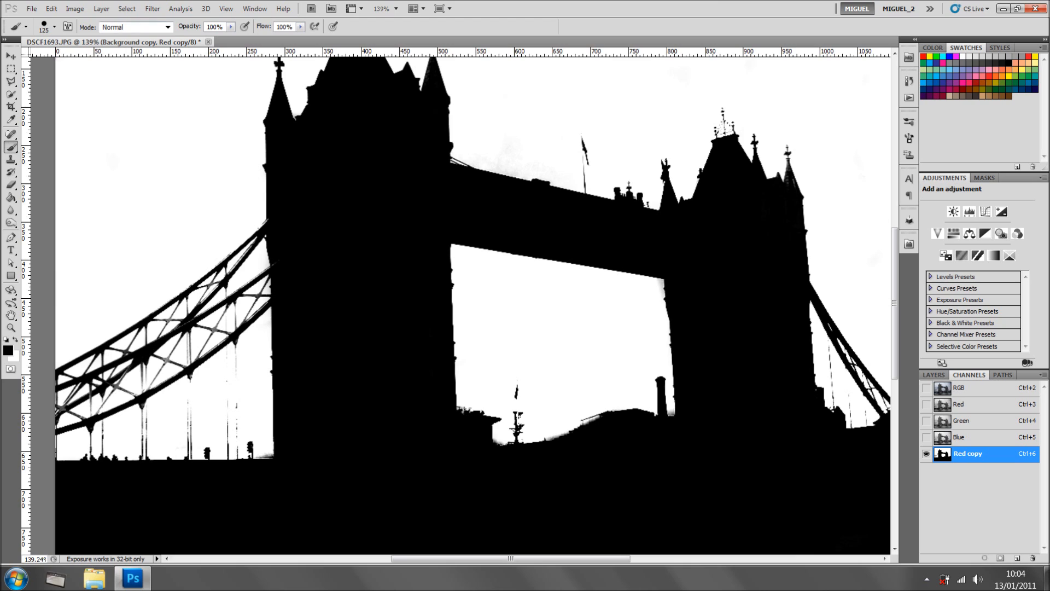
click(134, 27)
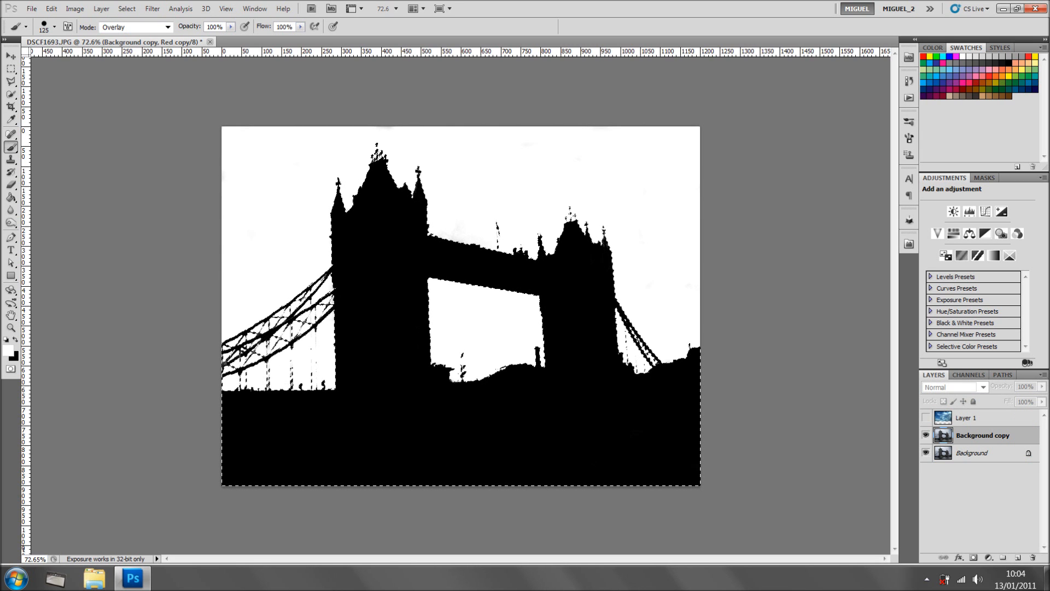
Add the silhouette selection as a layer mask on Background copy so Layer 1's sky shows through
click(983, 435)
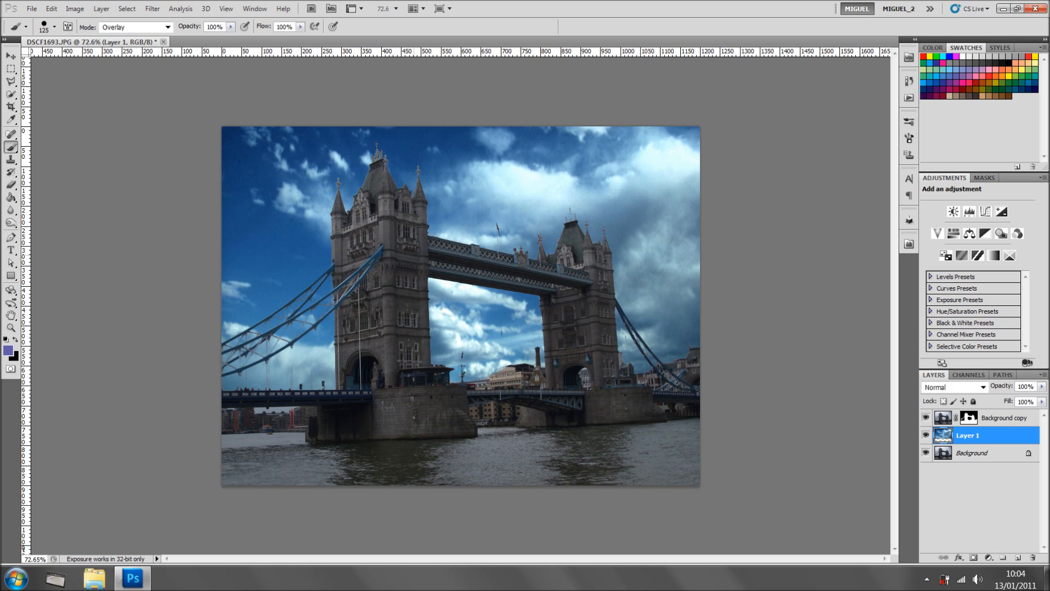
Free-transform Layer 1's sky larger than the canvas and commit the transform
click(11, 56)
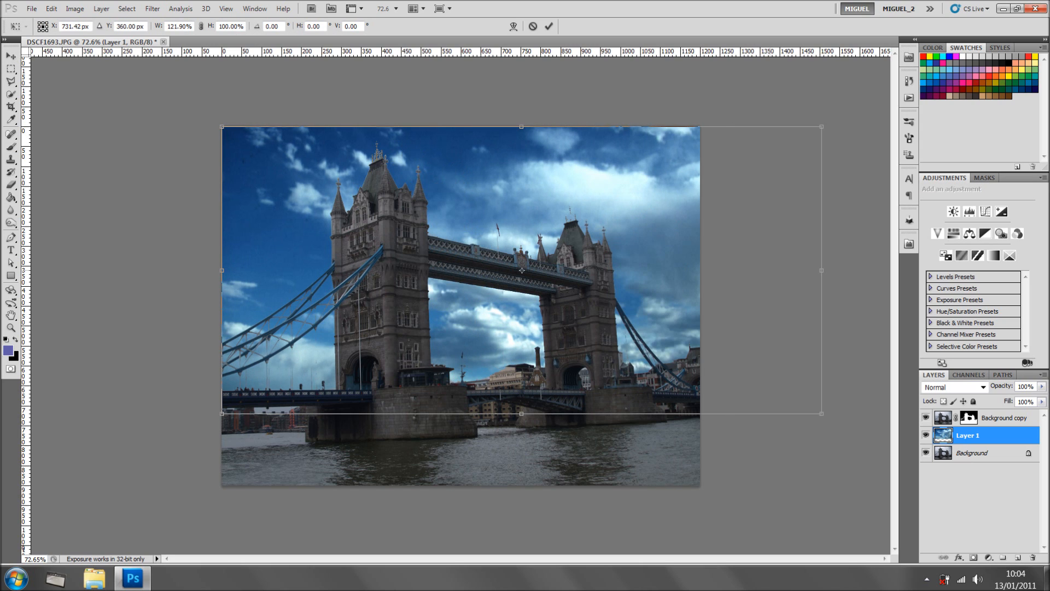
drag(821, 271, 875, 271)
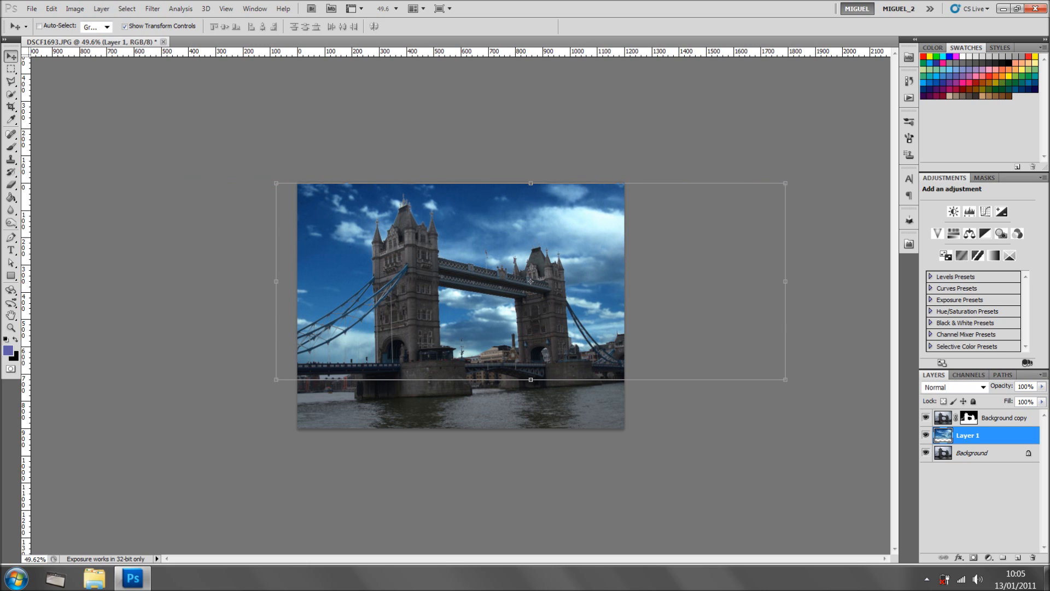
click(180, 8)
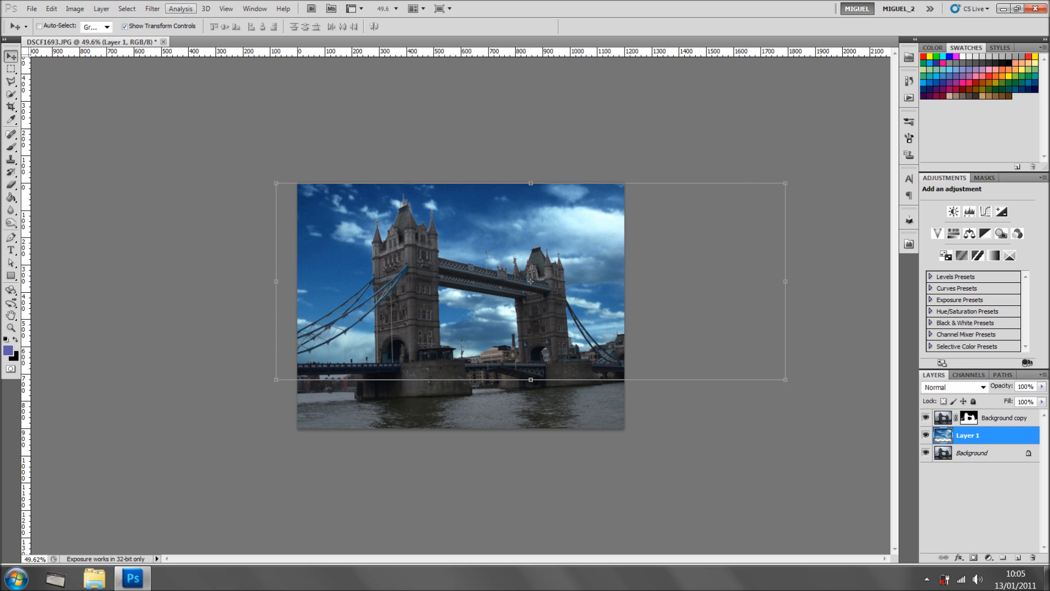
Show the Animation timeline from the Window menu and expand Layer 1's properties
click(254, 8)
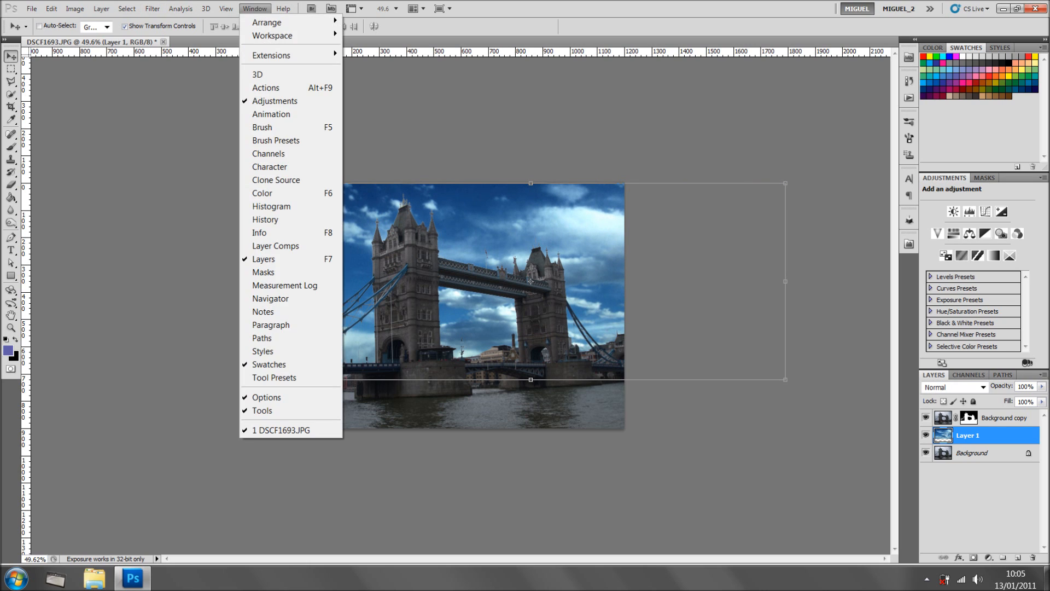
mouse_move(272, 114)
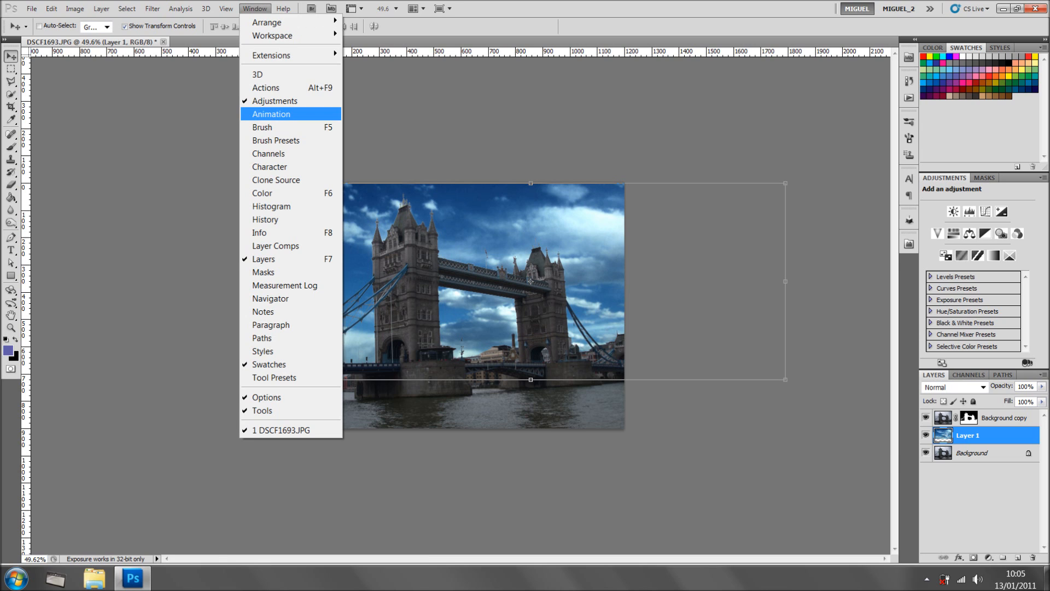
click(271, 114)
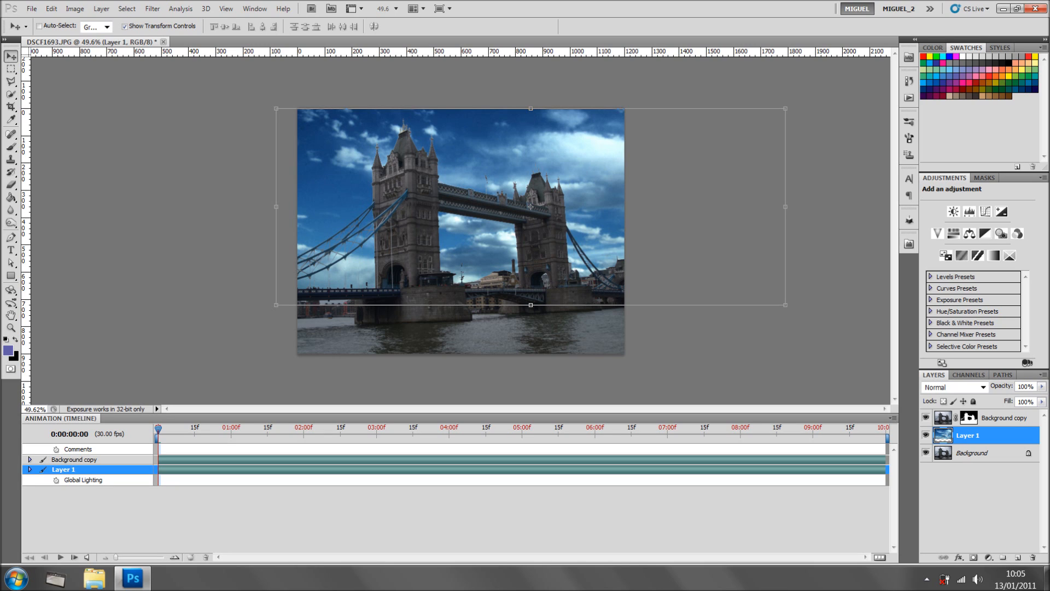
click(29, 470)
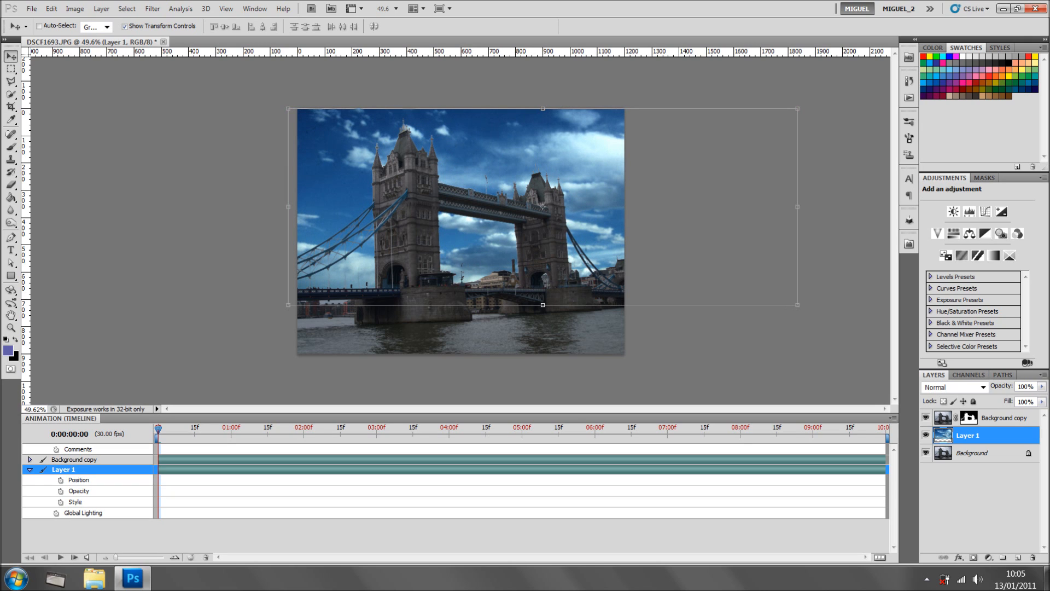
Enable Position keyframing on Layer 1 and move the playhead to about one second
click(59, 480)
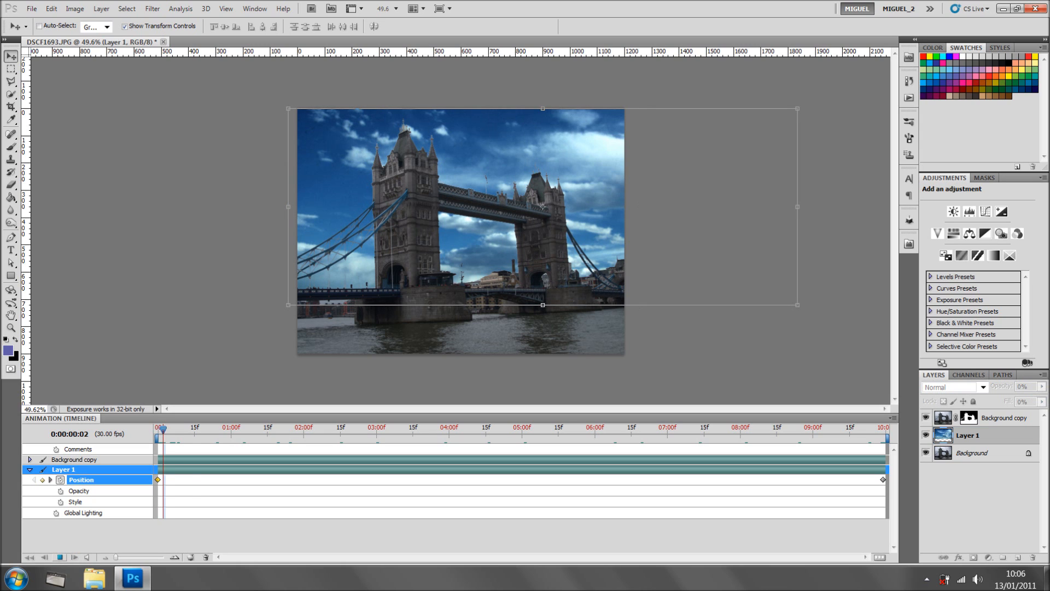
click(236, 427)
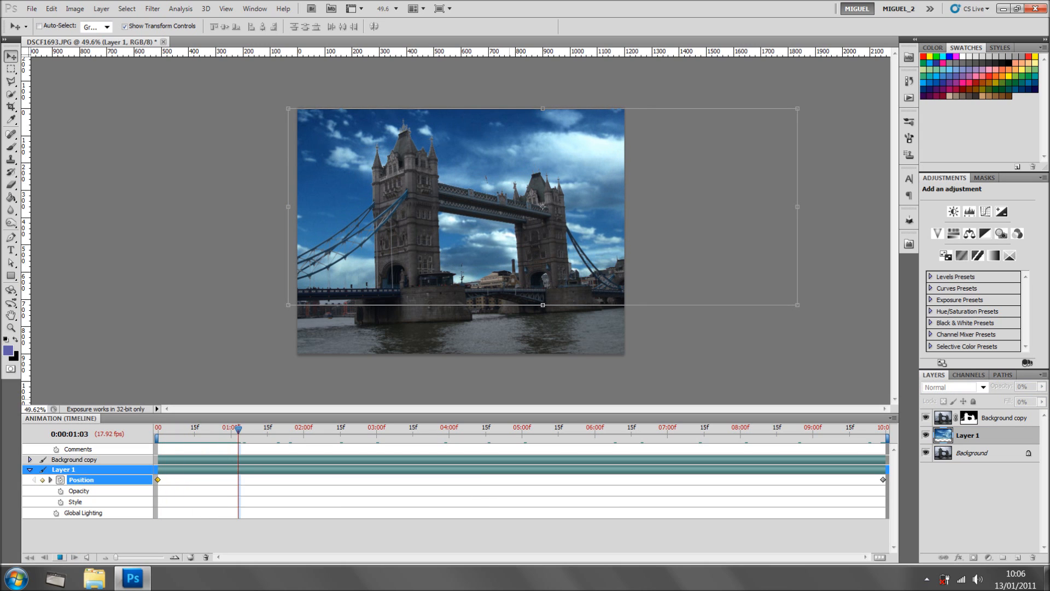